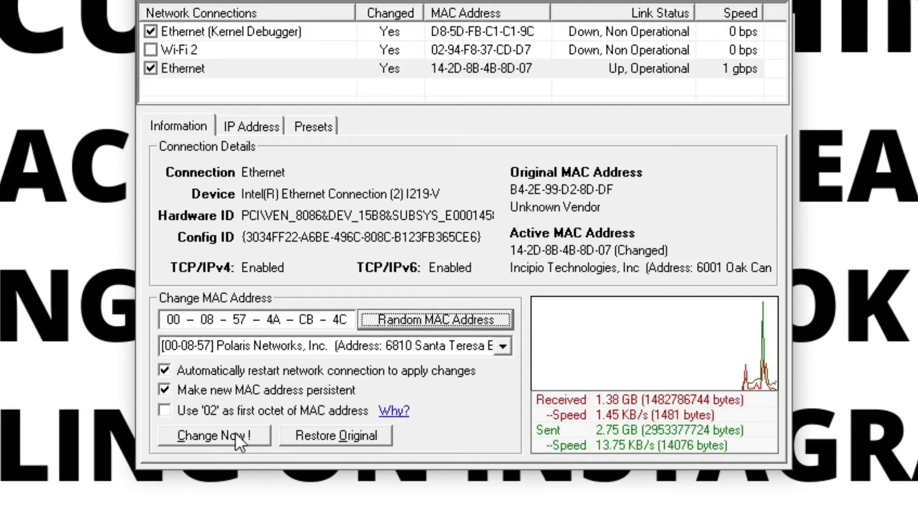
# Apply the generated random MAC address to the Ethernet adapter with Change Now!
pyautogui.click(213, 435)
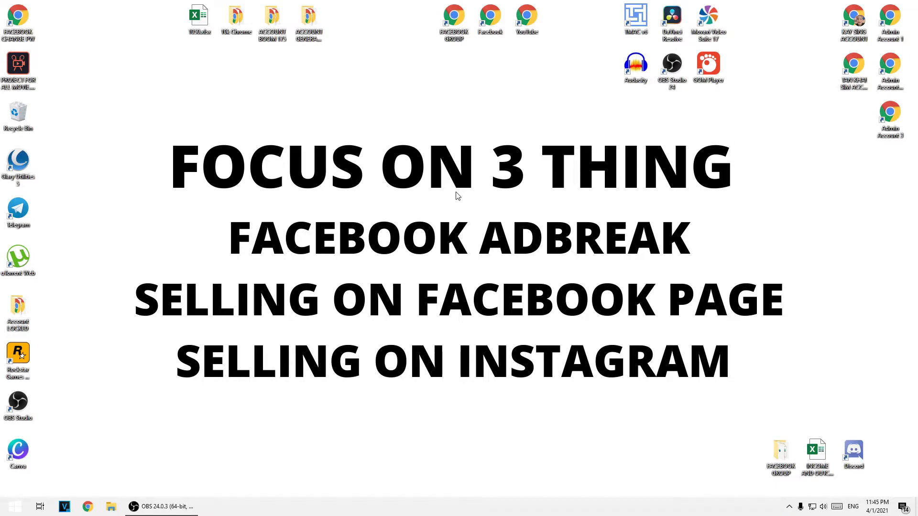
# Open the System page in Windows Settings, then close Settings.
pyautogui.click(13, 506)
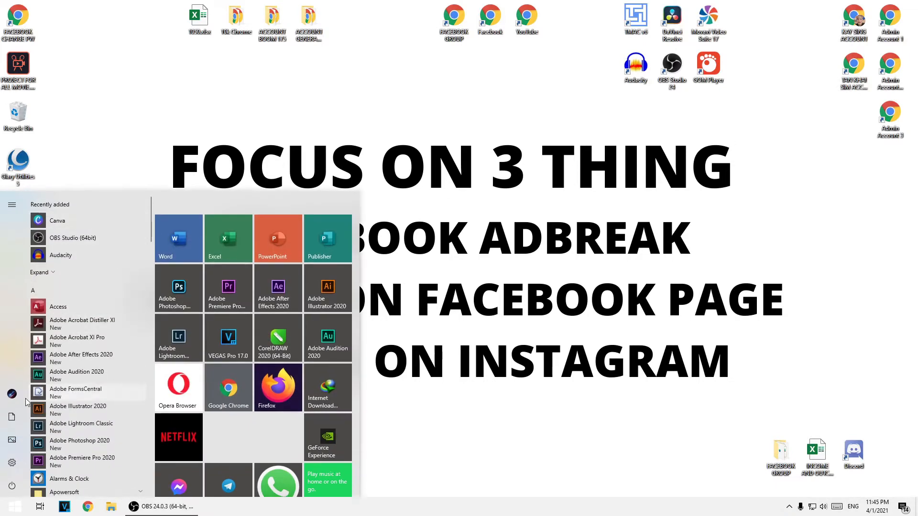
pyautogui.write('my')
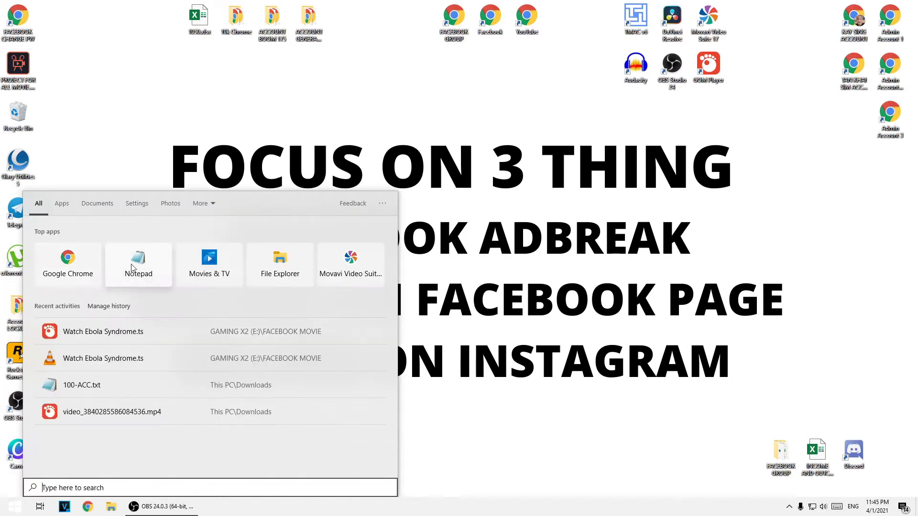
pyautogui.click(12, 506)
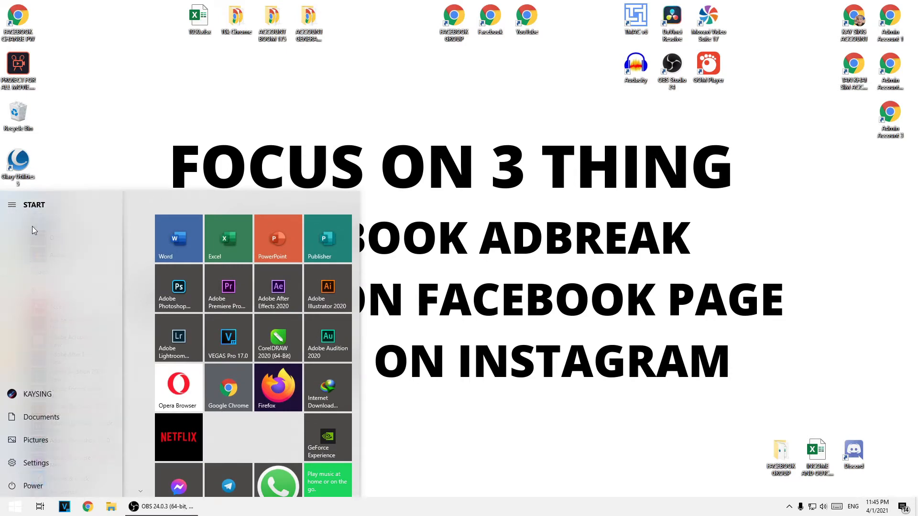
pyautogui.click(35, 462)
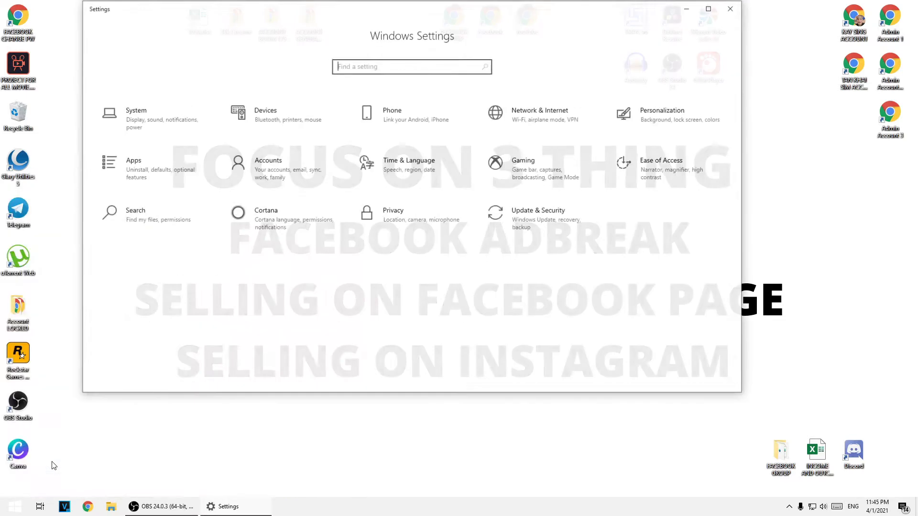
pyautogui.click(136, 115)
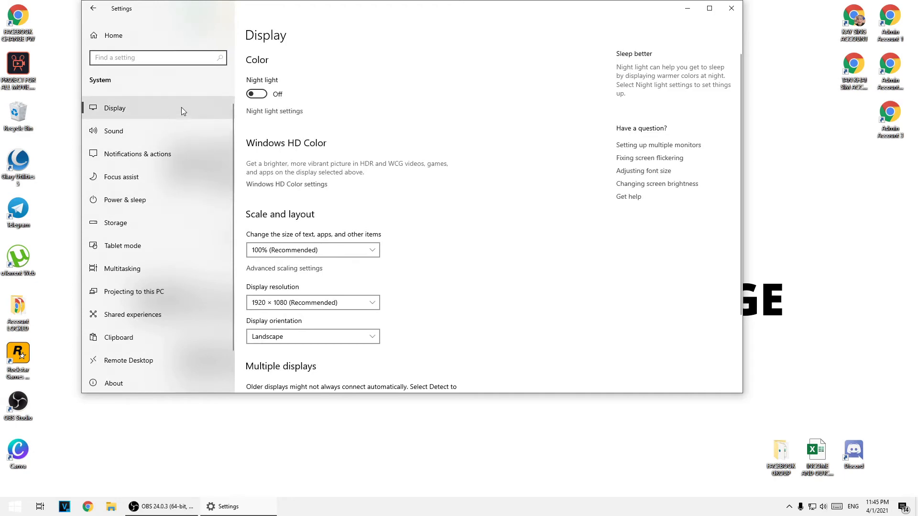
pyautogui.moveTo(731, 8)
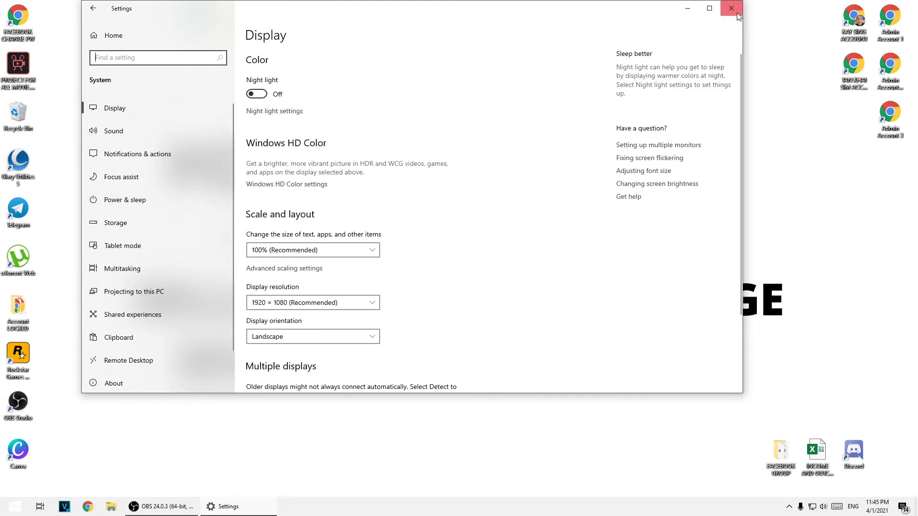
pyautogui.click(730, 8)
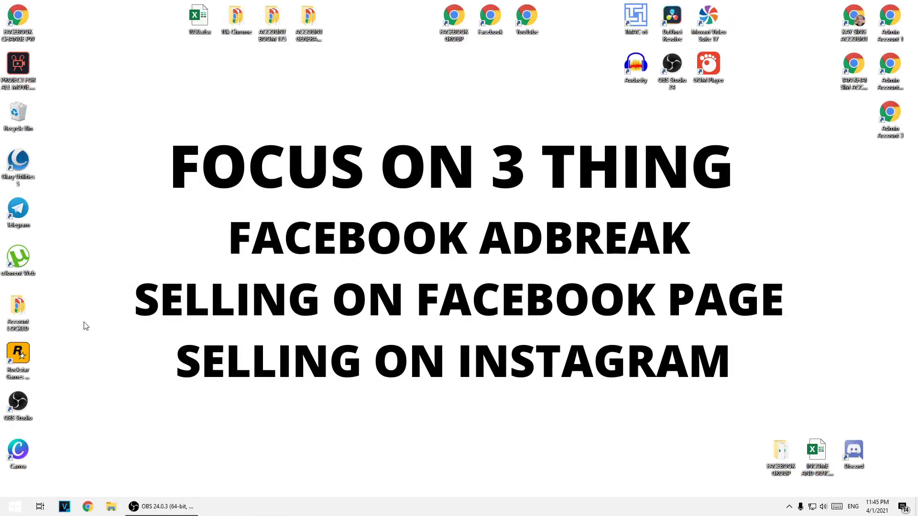
# Search the Start menu for 'my pc' so This PC appears as the best match.
pyautogui.click(14, 506)
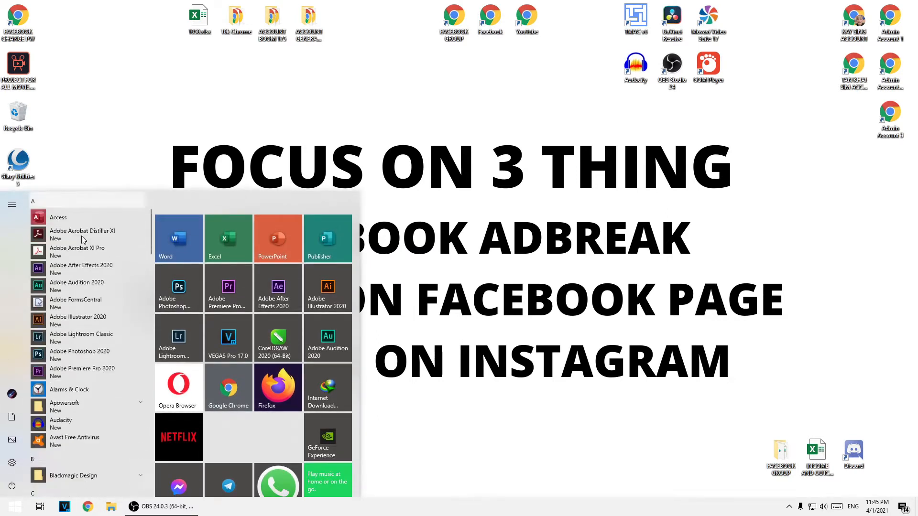
pyautogui.scroll(-3)
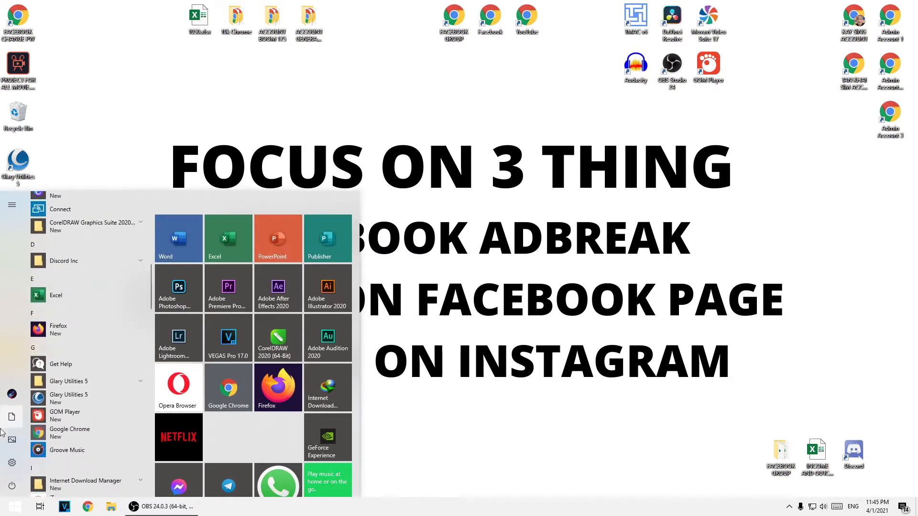
pyautogui.write('my pc')
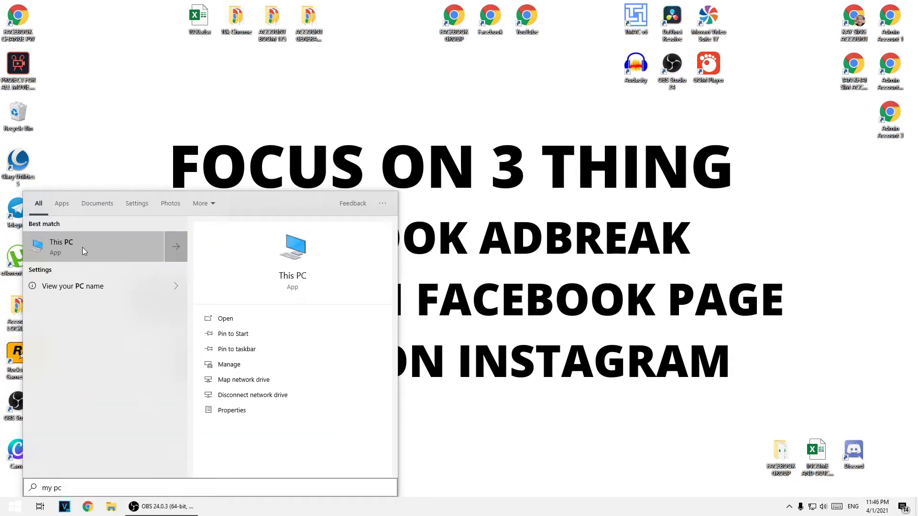
# Open This PC's System page showing Windows 10 Pro details, then close it.
pyautogui.click(231, 410)
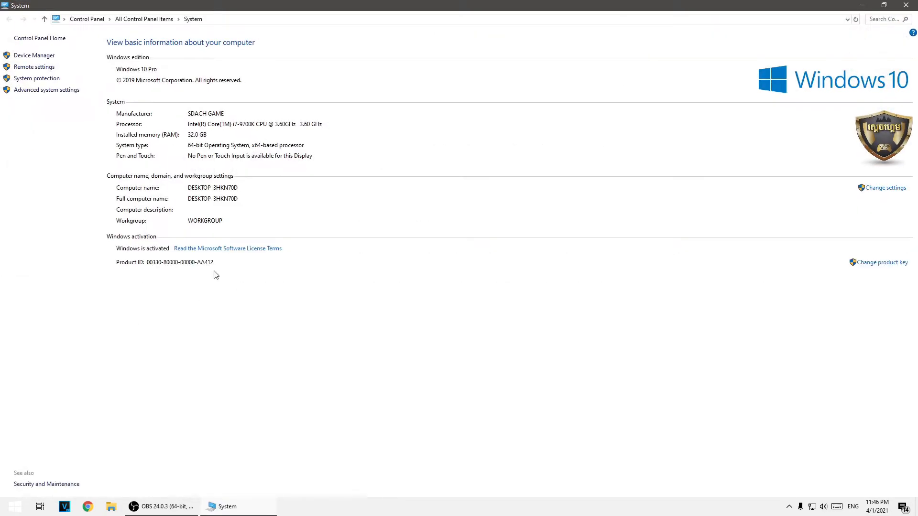
pyautogui.moveTo(560, 152)
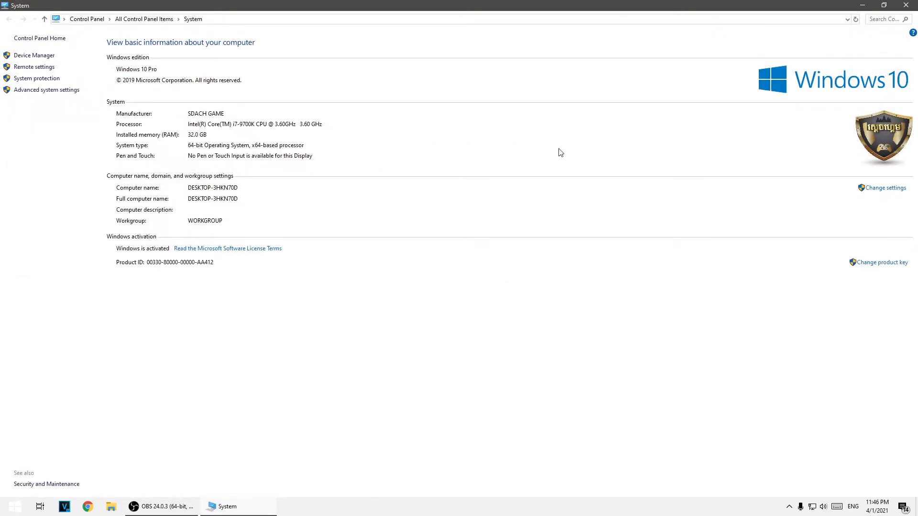
pyautogui.moveTo(256, 58)
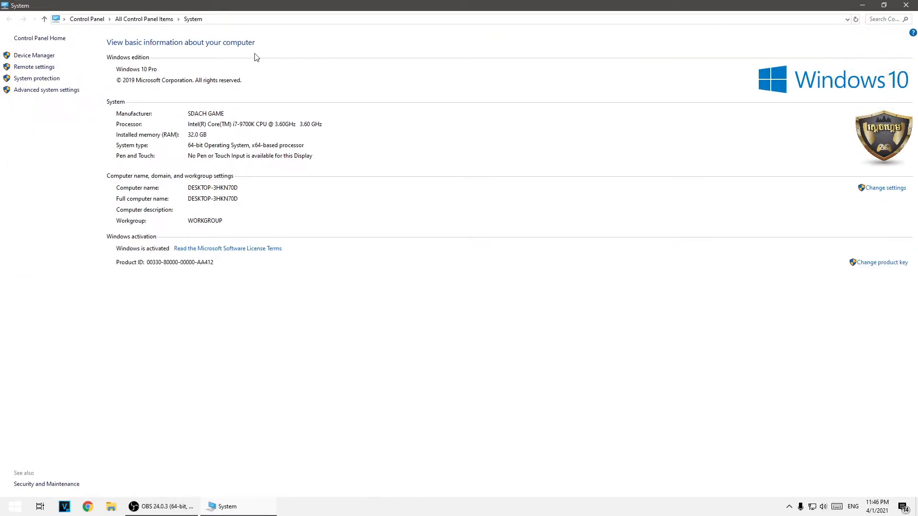
pyautogui.moveTo(174, 72)
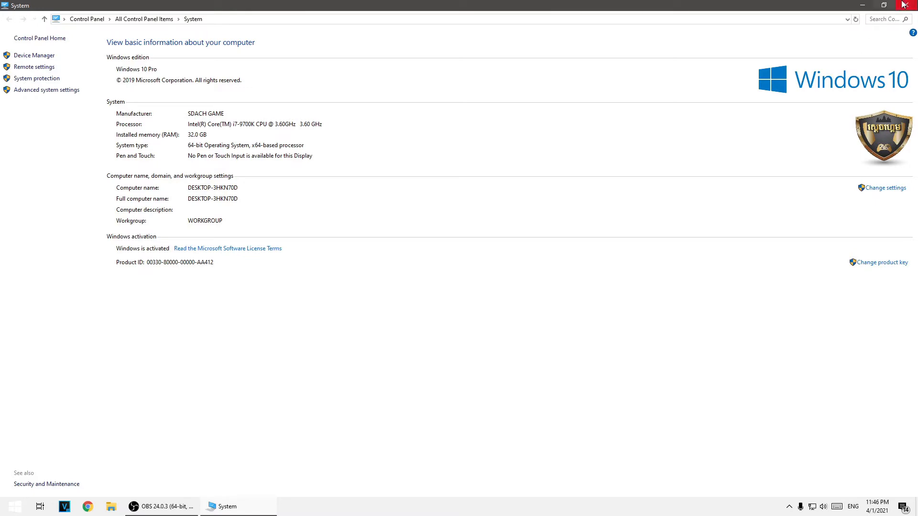
pyautogui.moveTo(910, 5)
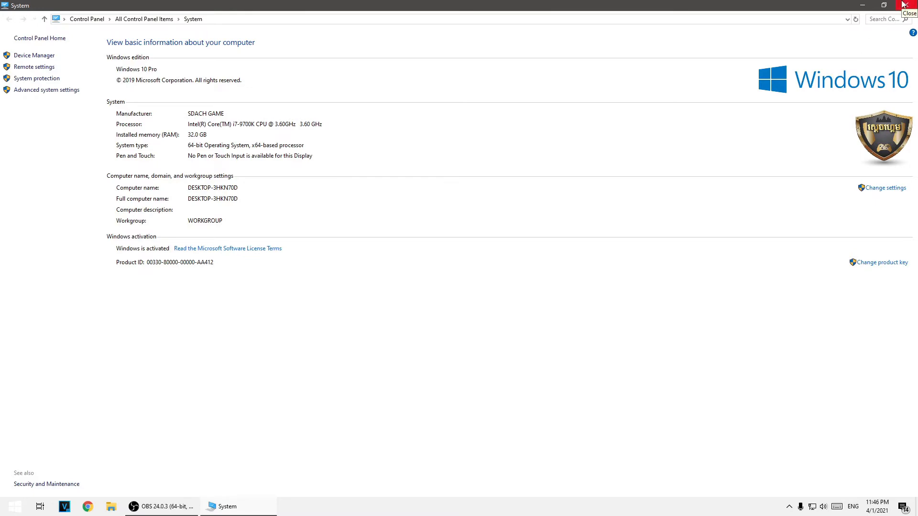
pyautogui.click(910, 5)
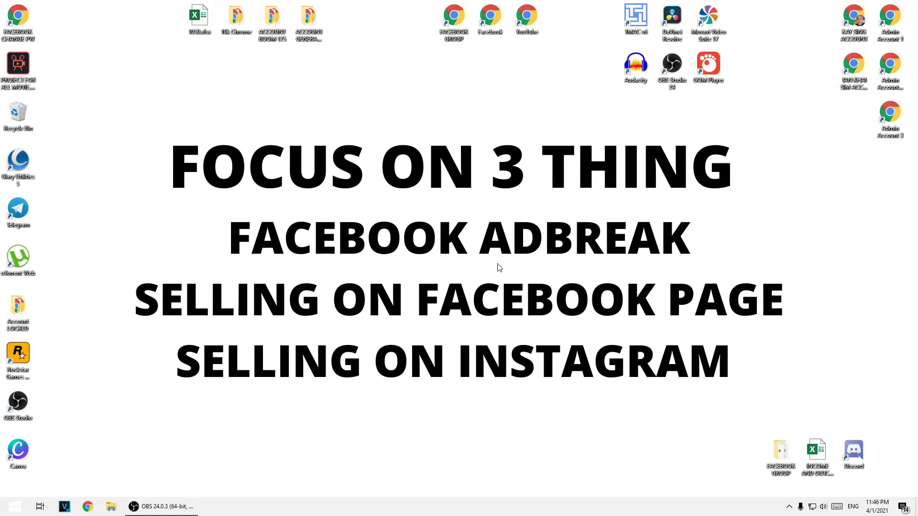
pyautogui.moveTo(222, 428)
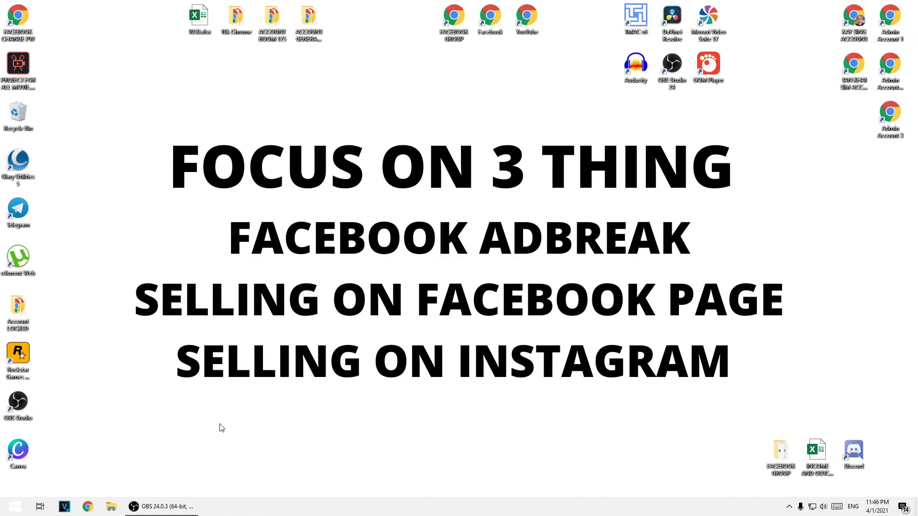
pyautogui.moveTo(451, 83)
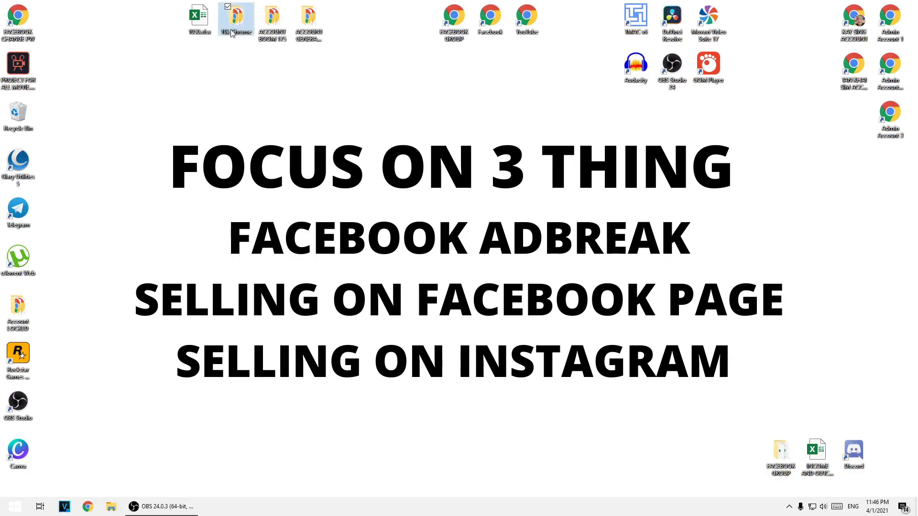
# Launch Chrome from the desktop shortcut and type 'go' to reach google.com.
pyautogui.doubleClick(236, 17)
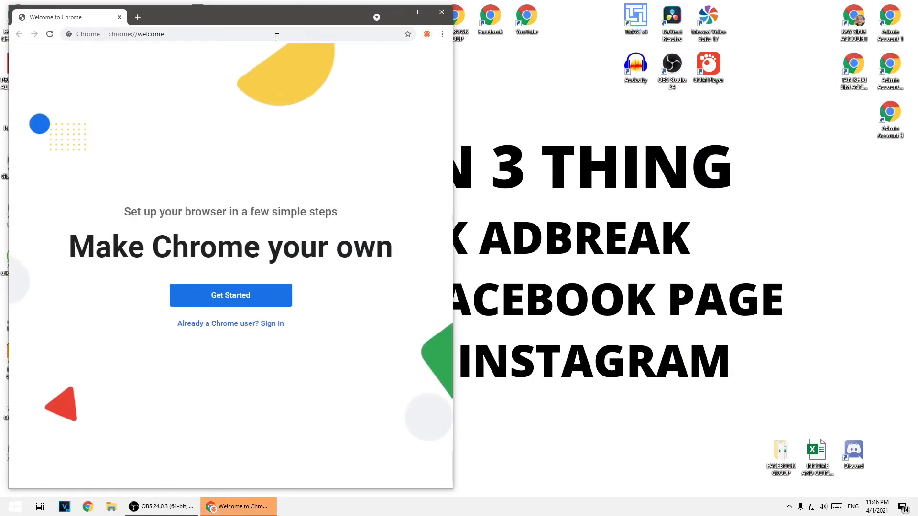
pyautogui.write('google.com')
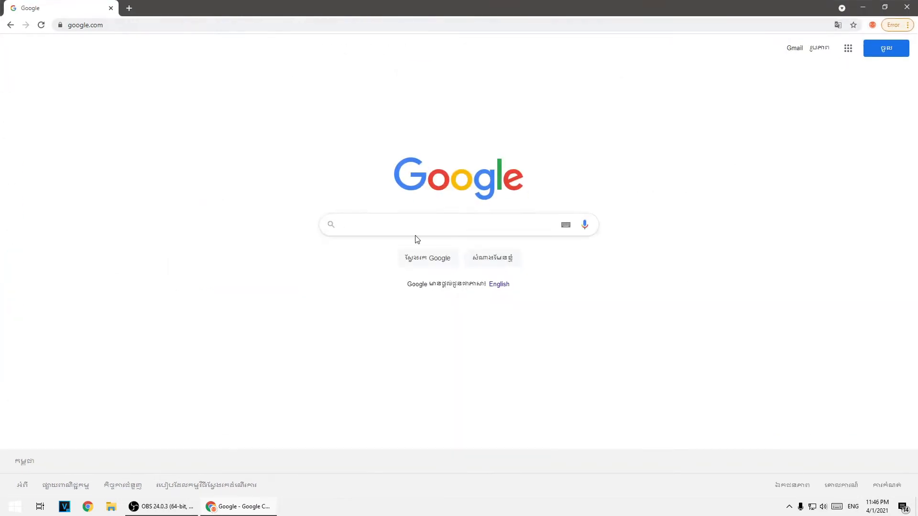
# Search Google for 'tmmal' and open the Technitium MAC Address Changer site.
pyautogui.click(445, 225)
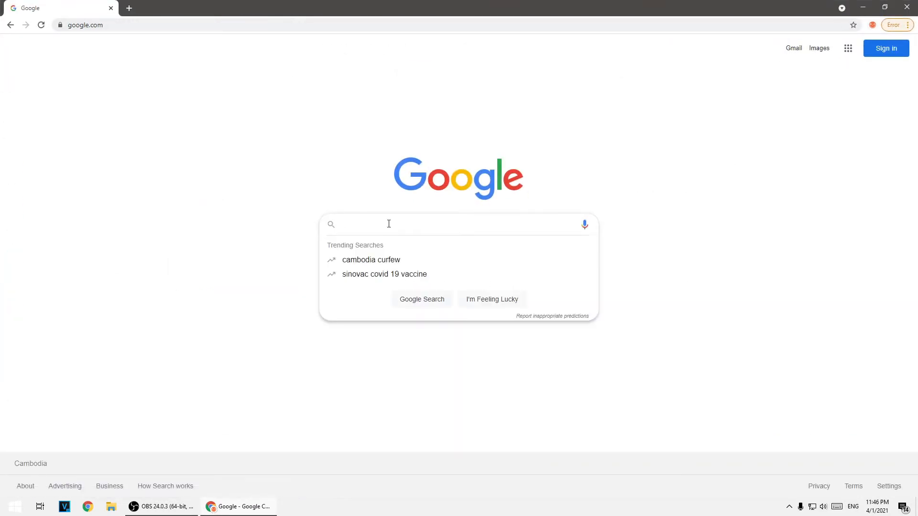
pyautogui.write('tmmal')
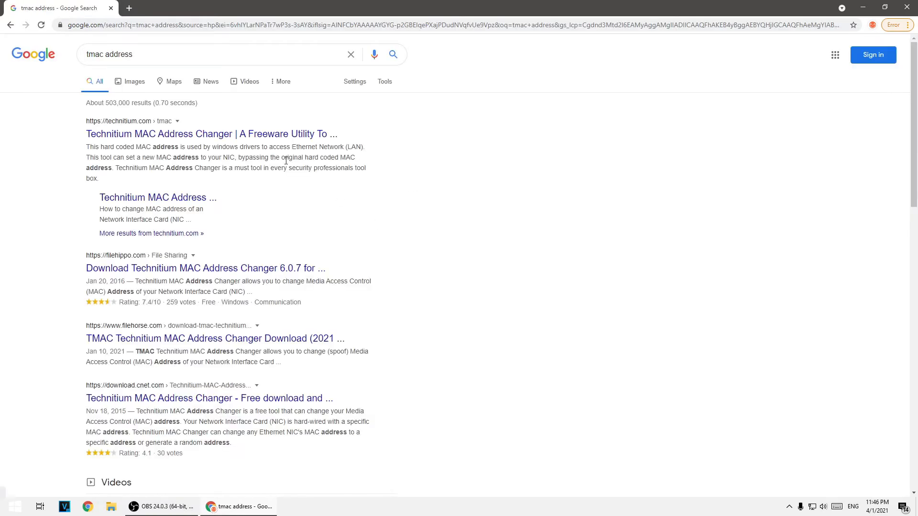
pyautogui.click(210, 133)
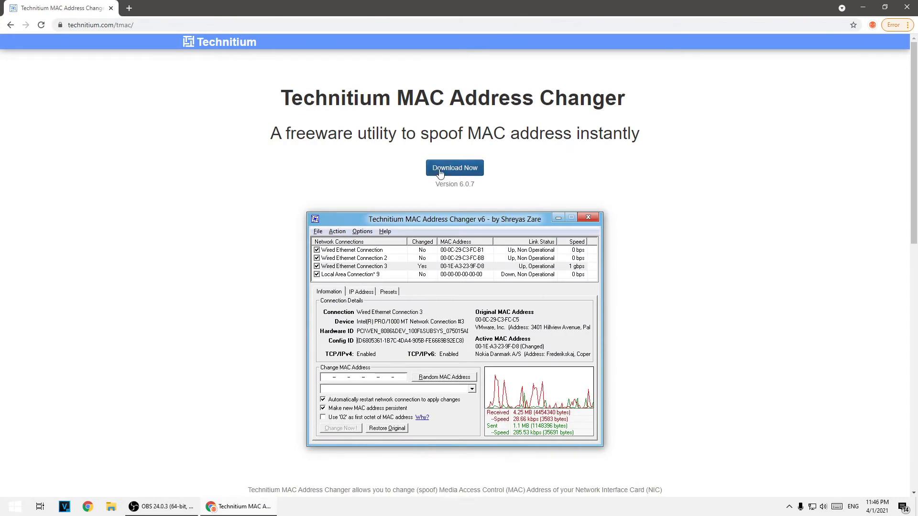
# Download TMACv6.0.7_Setup.zip, then close Chrome.
pyautogui.click(454, 168)
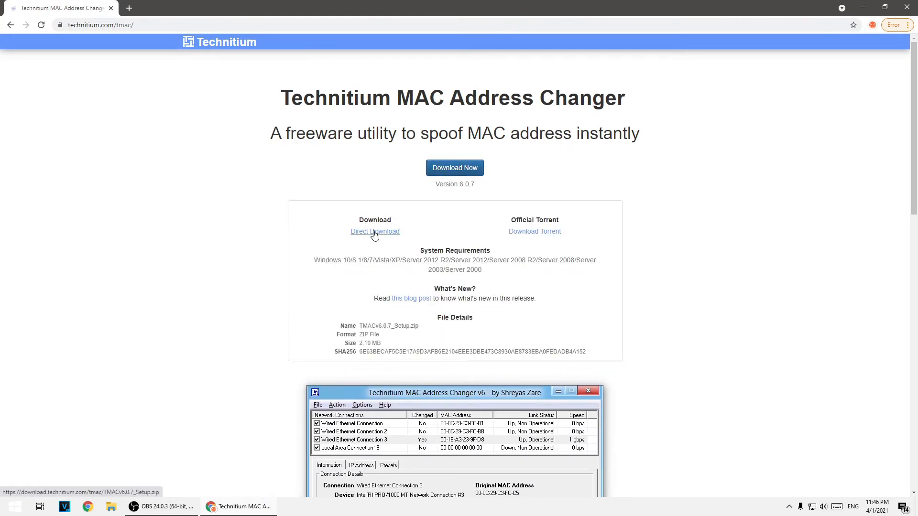
pyautogui.click(375, 231)
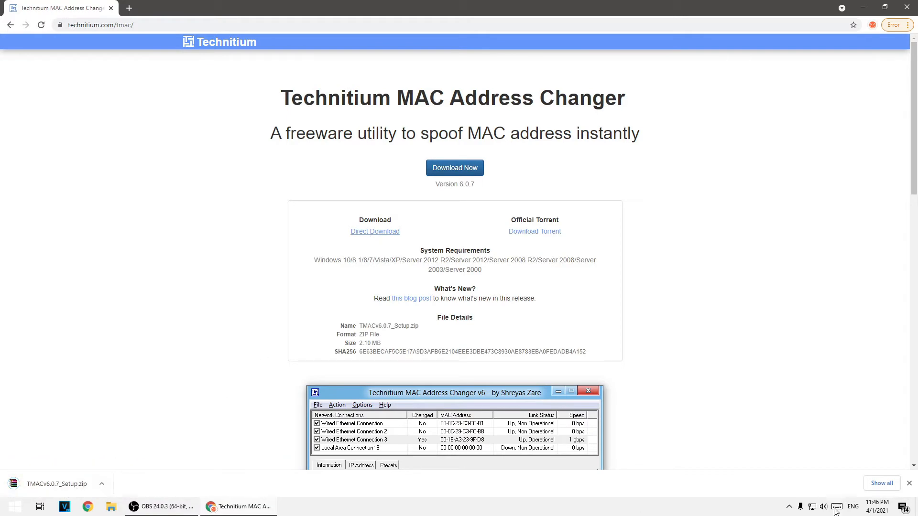
pyautogui.click(882, 7)
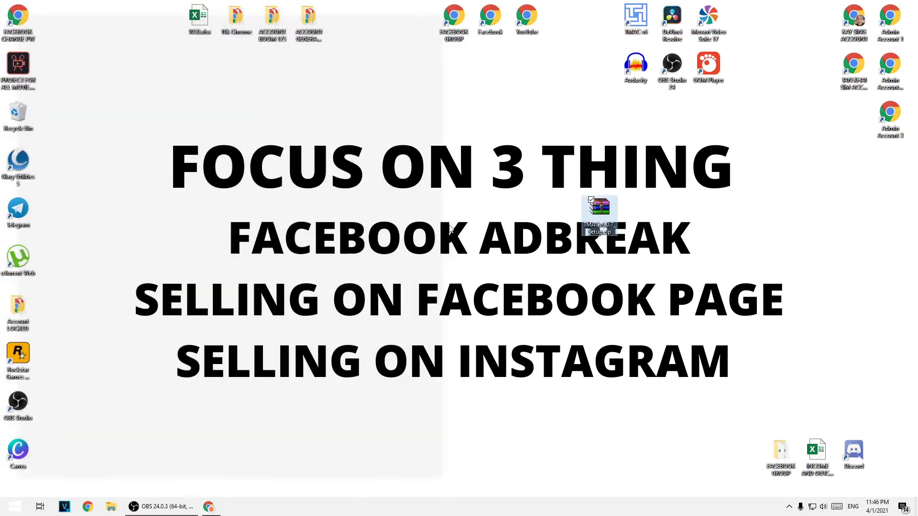
# Extract the TMAC setup zip, launch its installer, then cancel the wizard.
pyautogui.rightClick(599, 211)
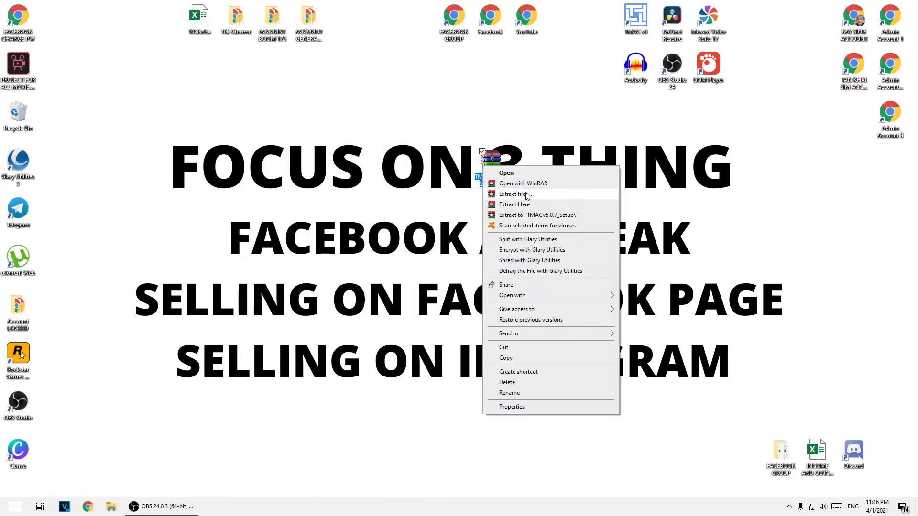
pyautogui.click(293, 169)
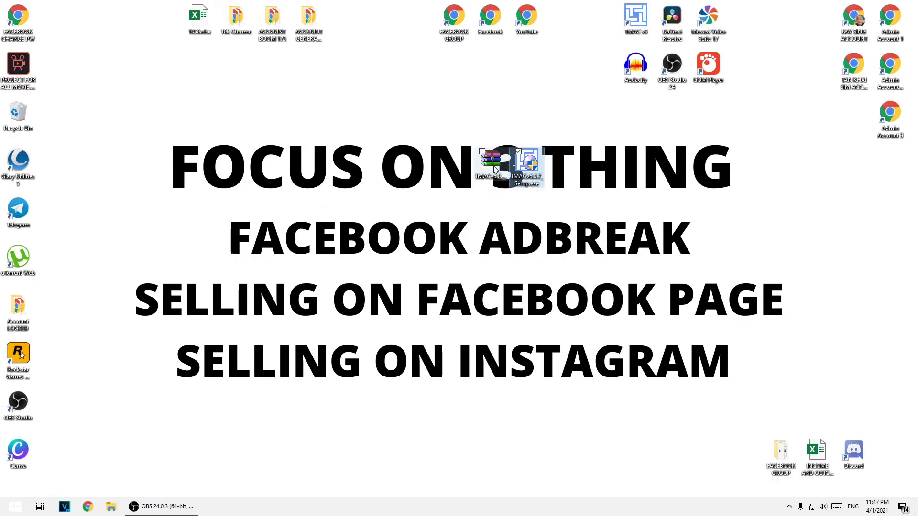
pyautogui.doubleClick(525, 166)
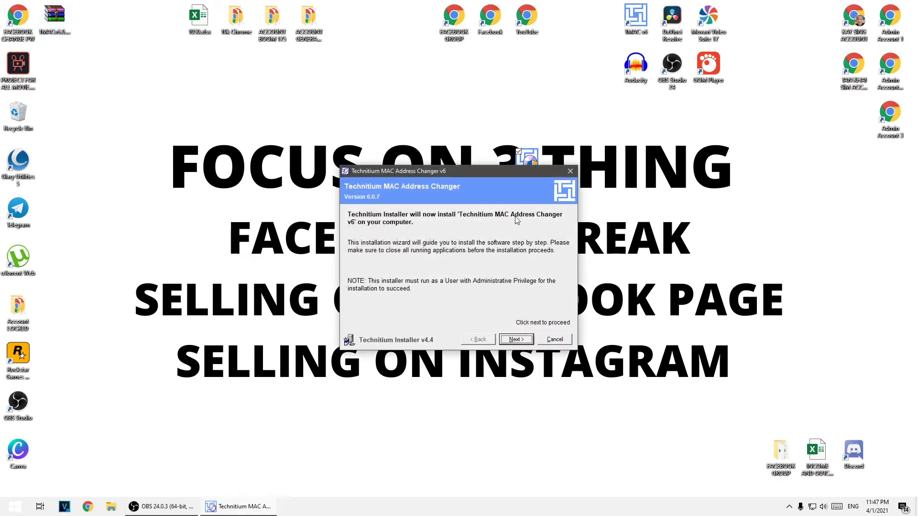
pyautogui.click(553, 339)
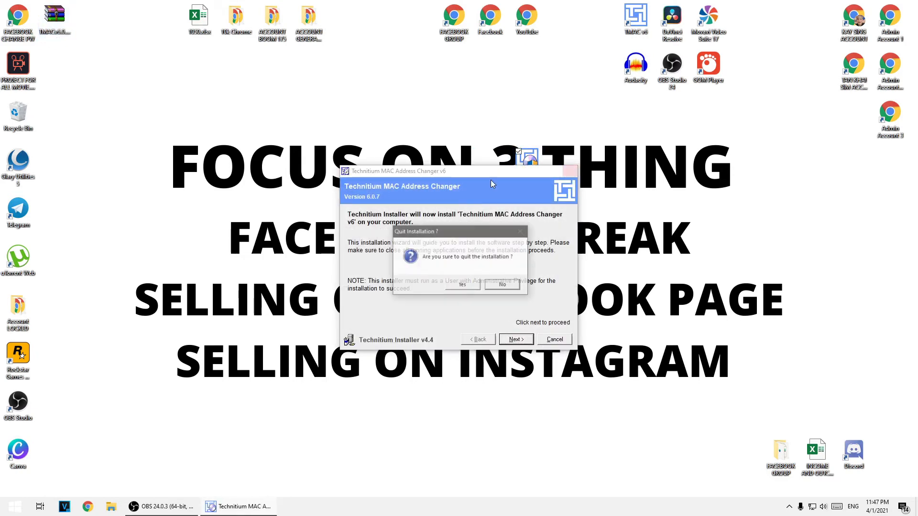
pyautogui.click(461, 285)
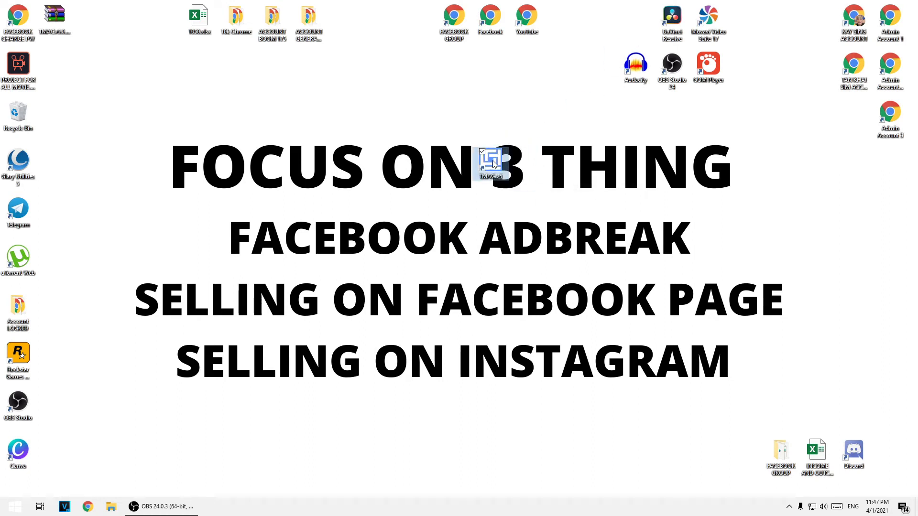
# In TMAC, select Ethernet, generate random MAC 00-08-57-4A-CB-4C and apply it.
pyautogui.doubleClick(490, 161)
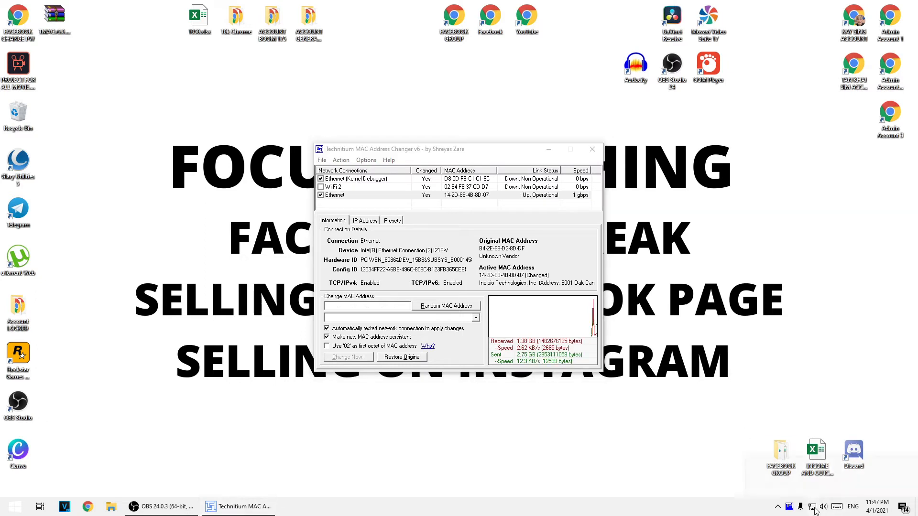
pyautogui.click(811, 506)
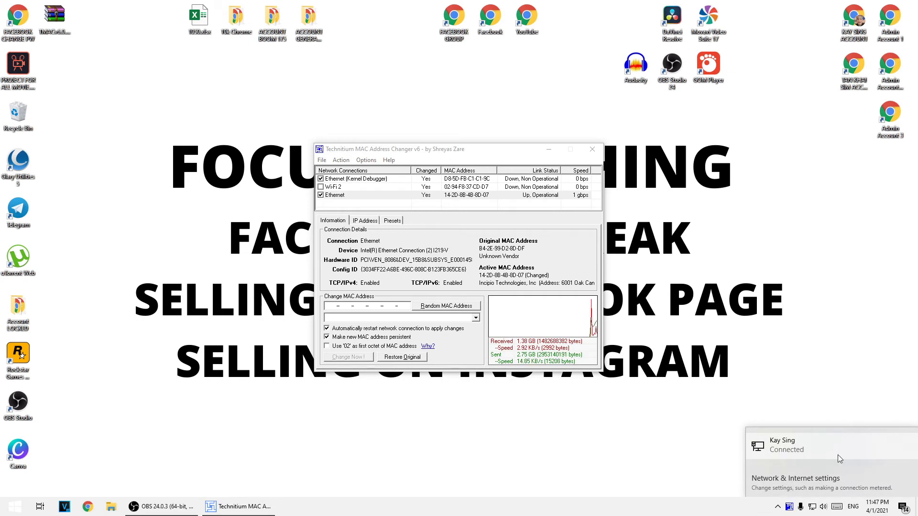
pyautogui.click(337, 195)
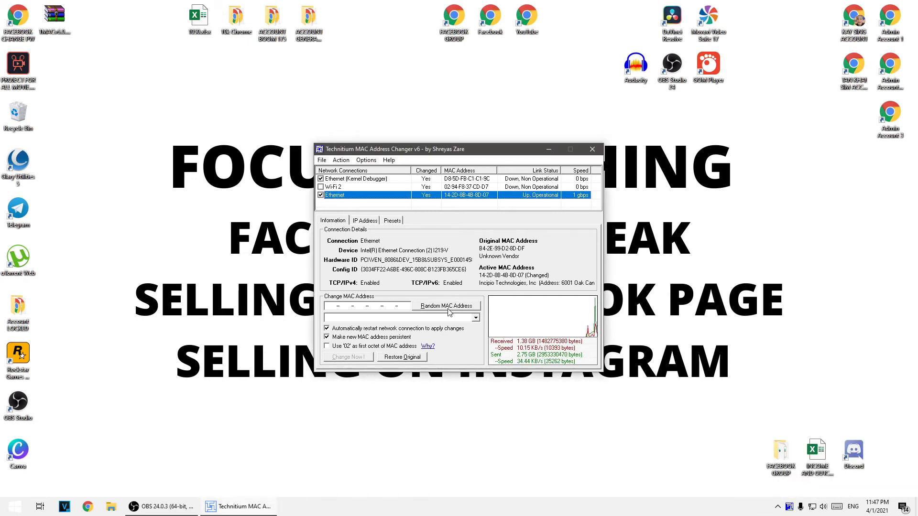
pyautogui.click(446, 305)
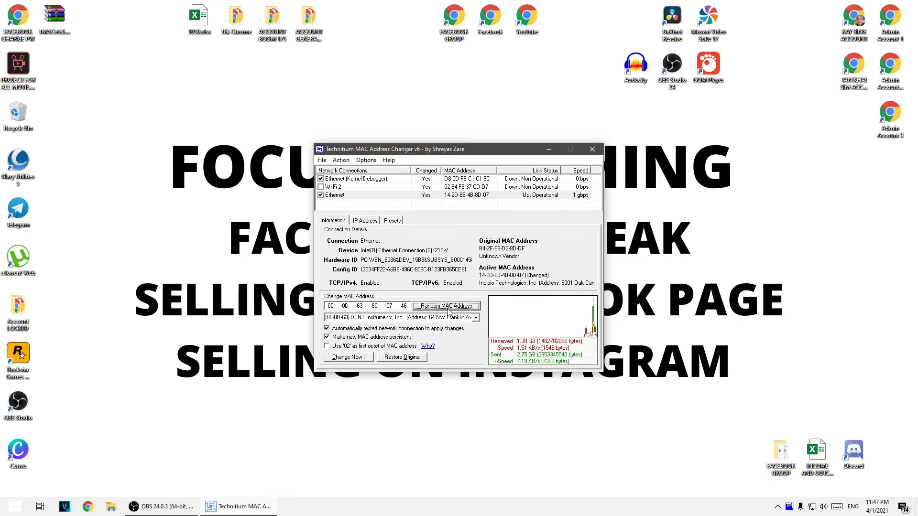
pyautogui.click(445, 305)
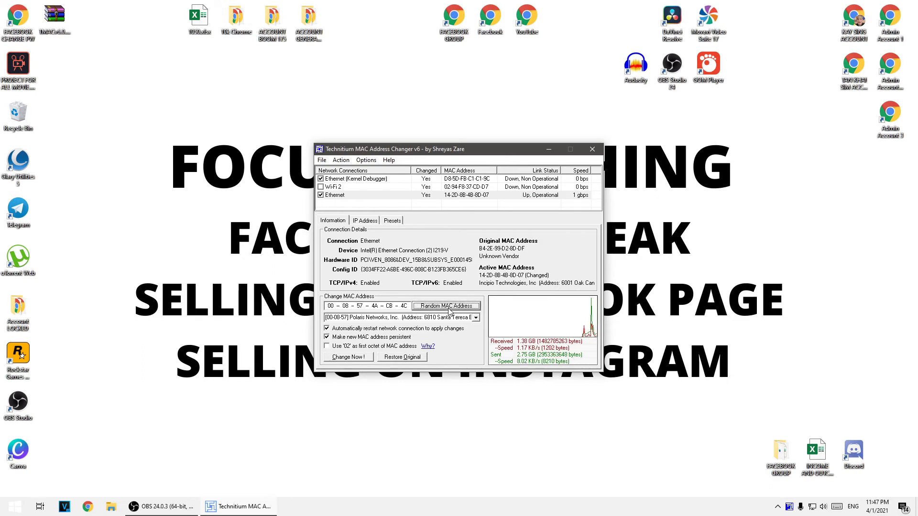
pyautogui.click(348, 357)
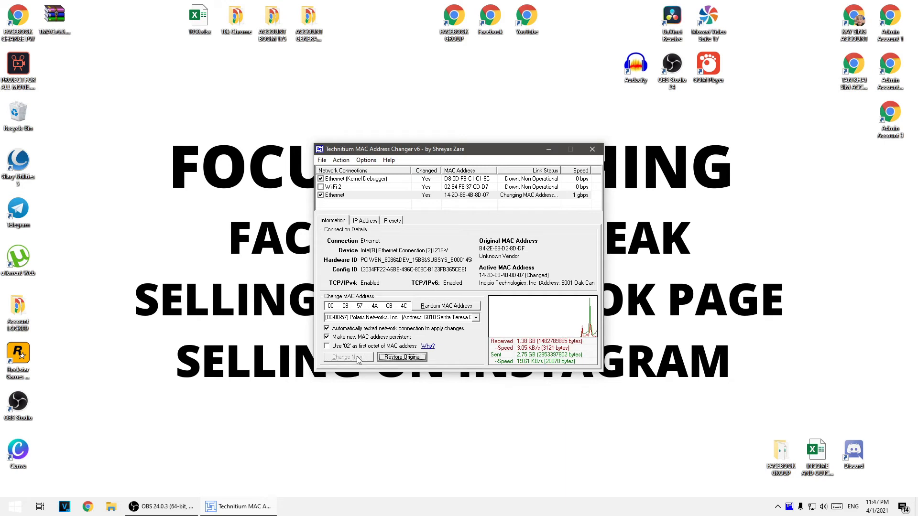
pyautogui.click(347, 357)
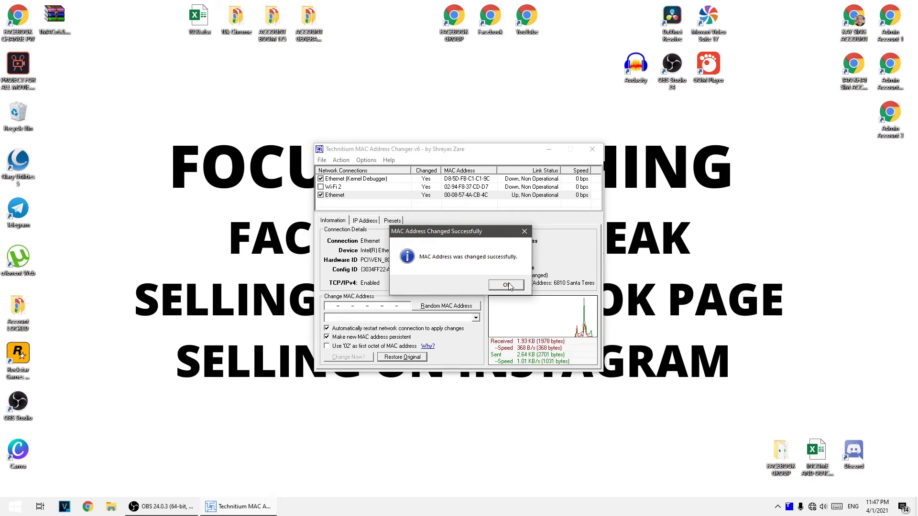
# Dismiss the 'MAC Address Changed Successfully' notice and open All Control Panel Items.
pyautogui.click(505, 285)
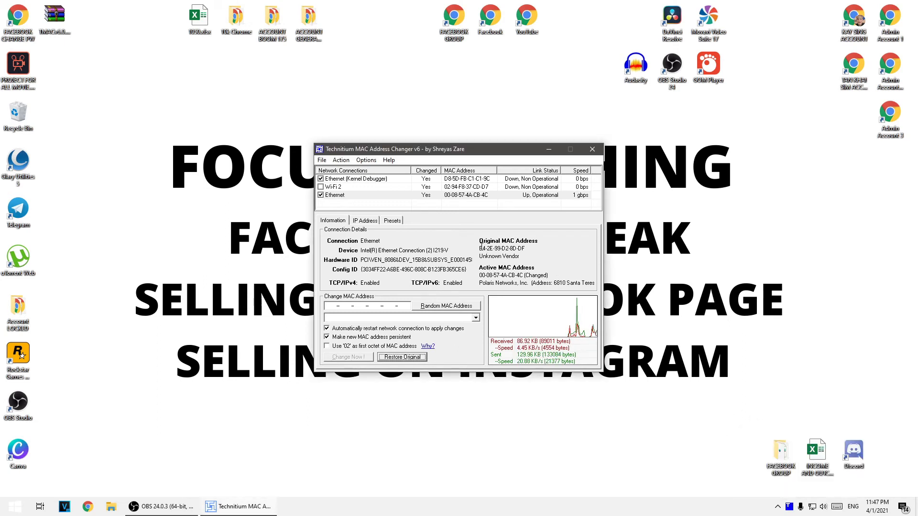
pyautogui.doubleClick(501, 248)
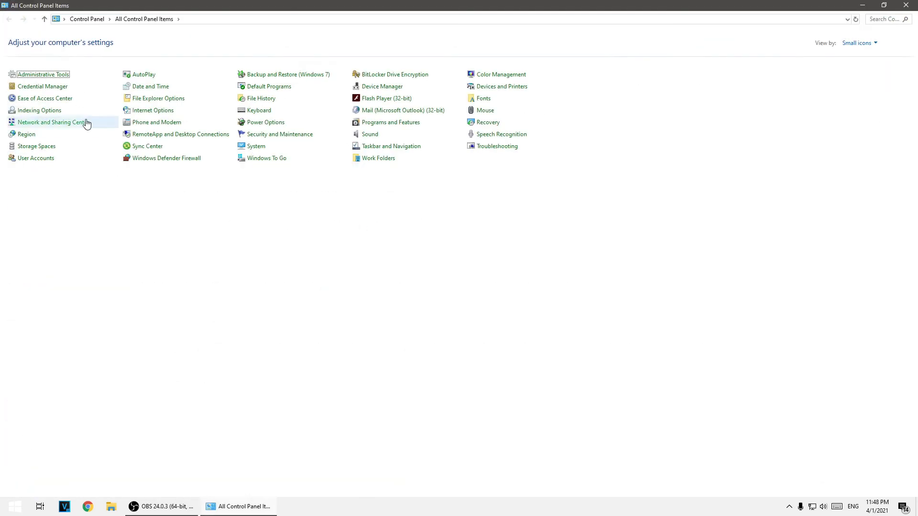
# Rename the local administrator account to 'sINGKING' in User Accounts.
pyautogui.click(35, 158)
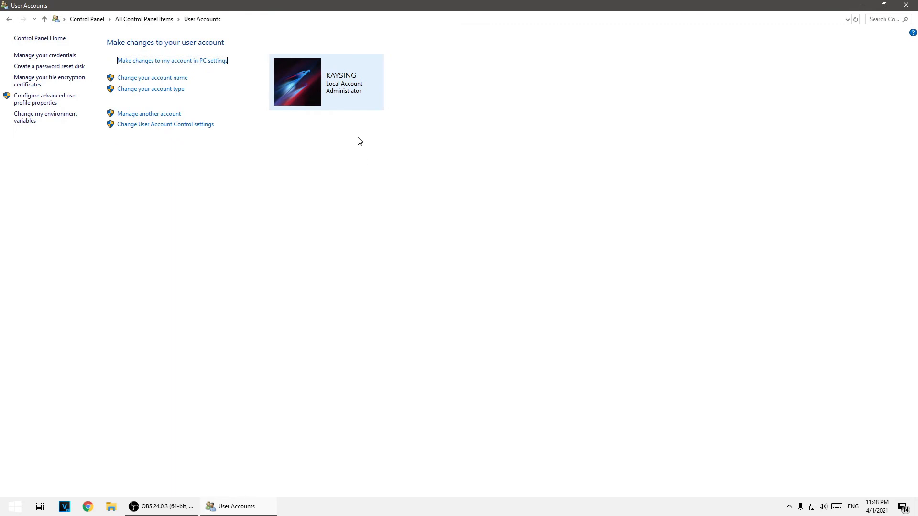
pyautogui.click(151, 77)
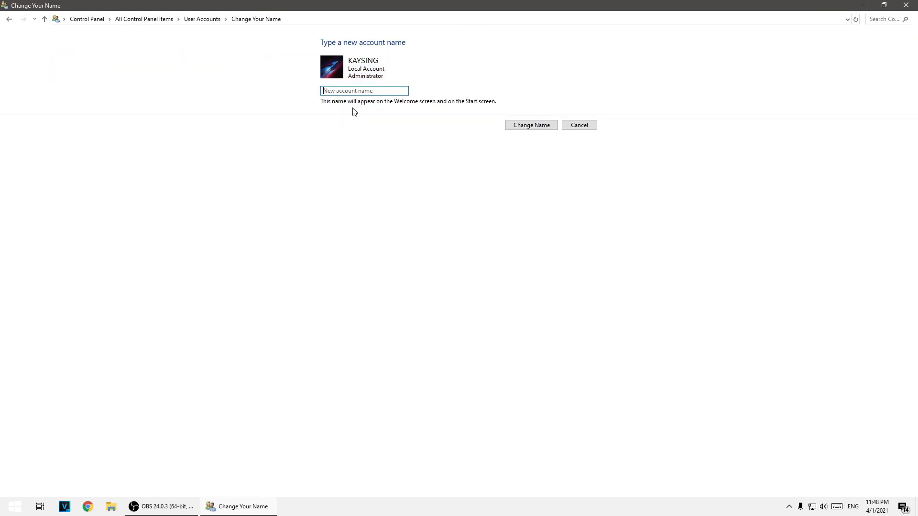
pyautogui.write('s')
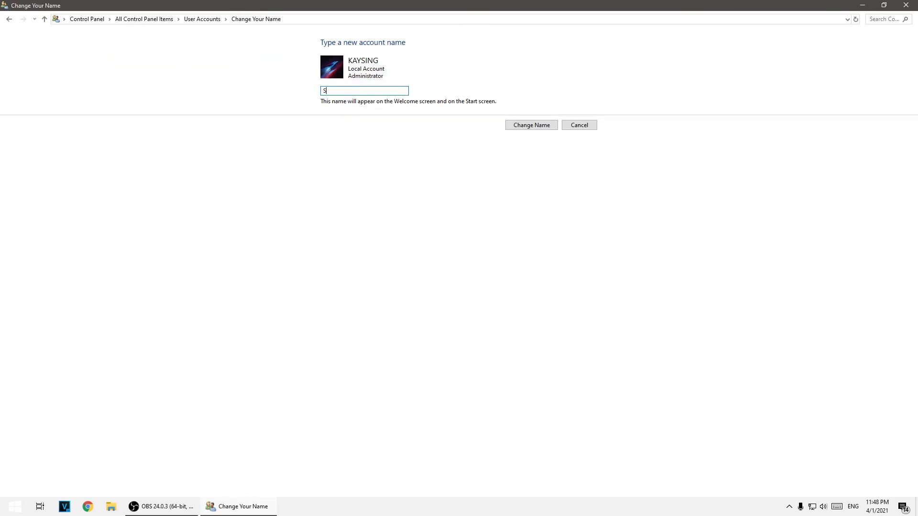
pyautogui.write('INGKING')
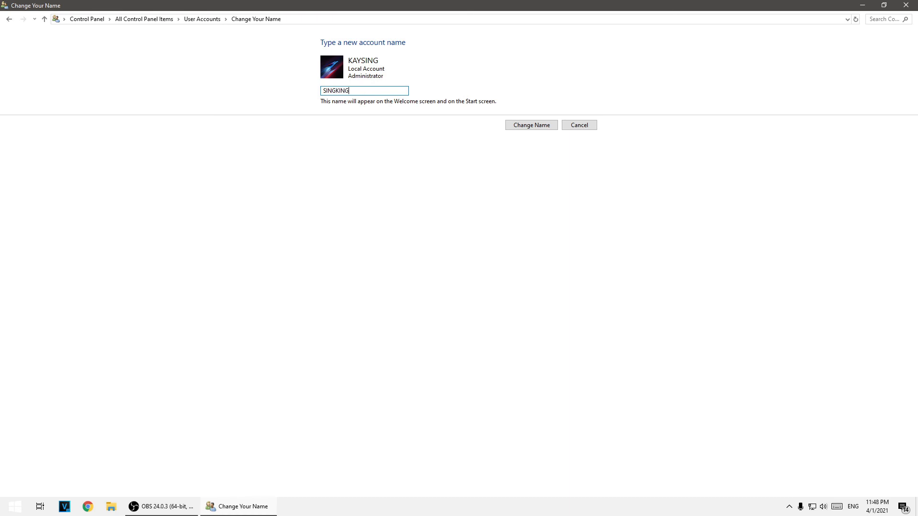
pyautogui.click(530, 124)
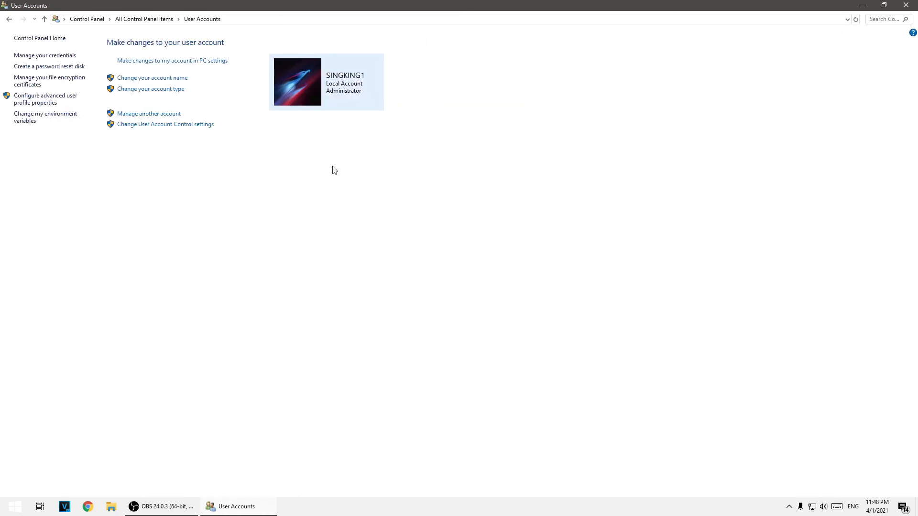
pyautogui.click(12, 506)
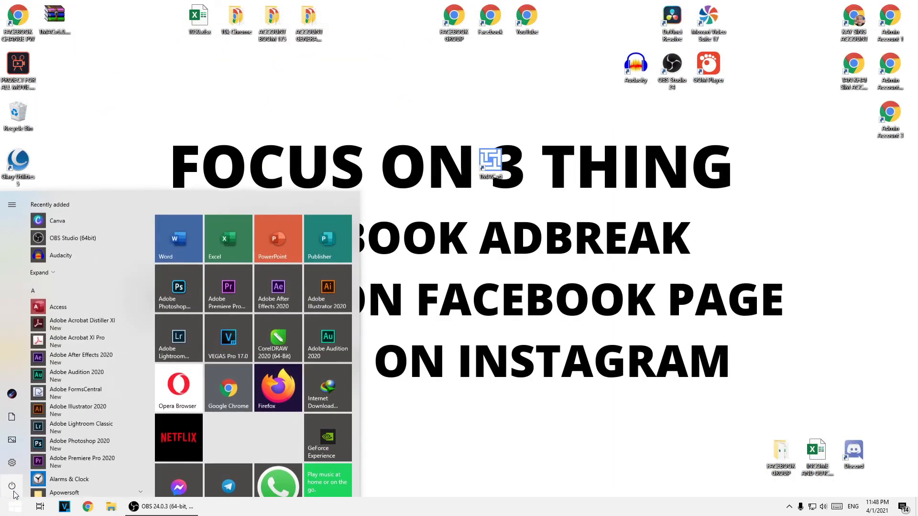
# Show the Sleep, Shut down and Restart power options in the Start menu.
pyautogui.click(11, 481)
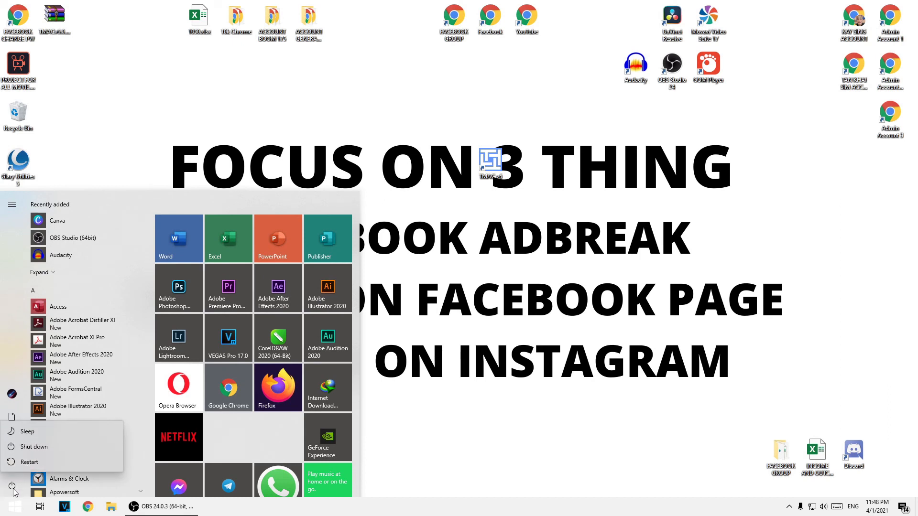
pyautogui.moveTo(448, 330)
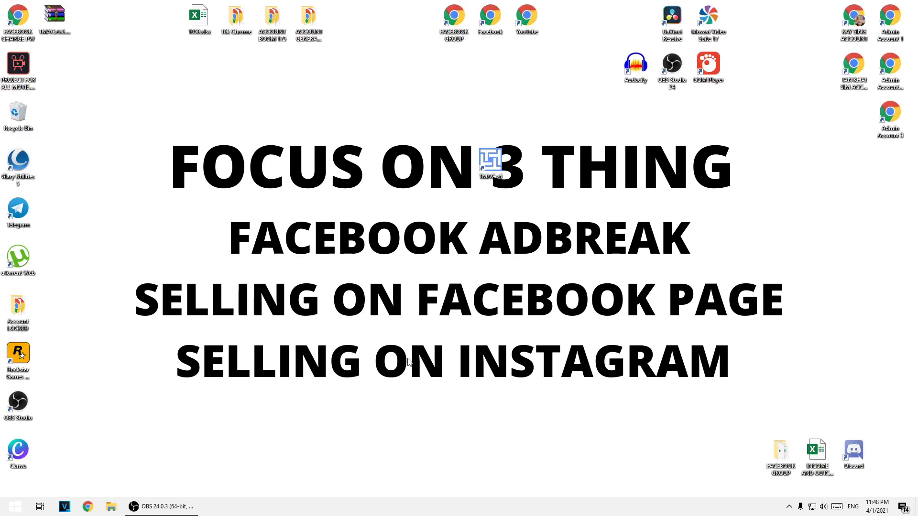
pyautogui.moveTo(464, 225)
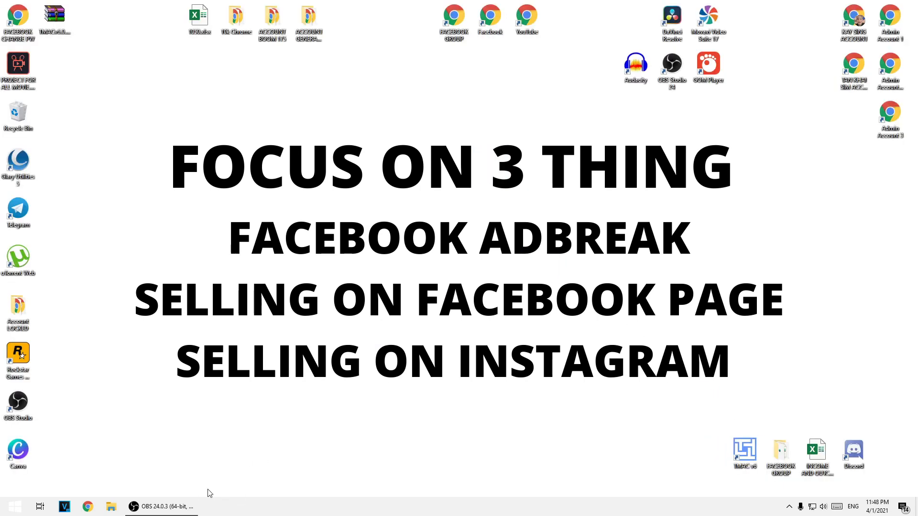
pyautogui.moveTo(161, 506)
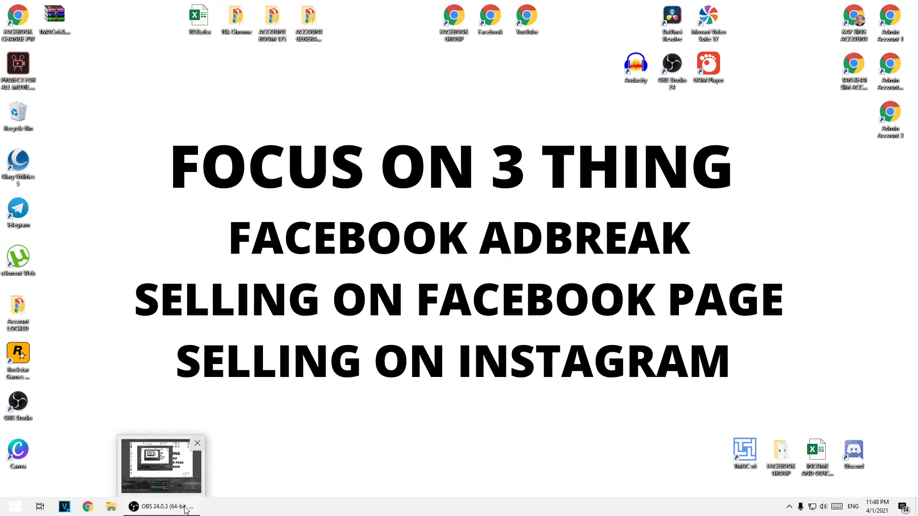